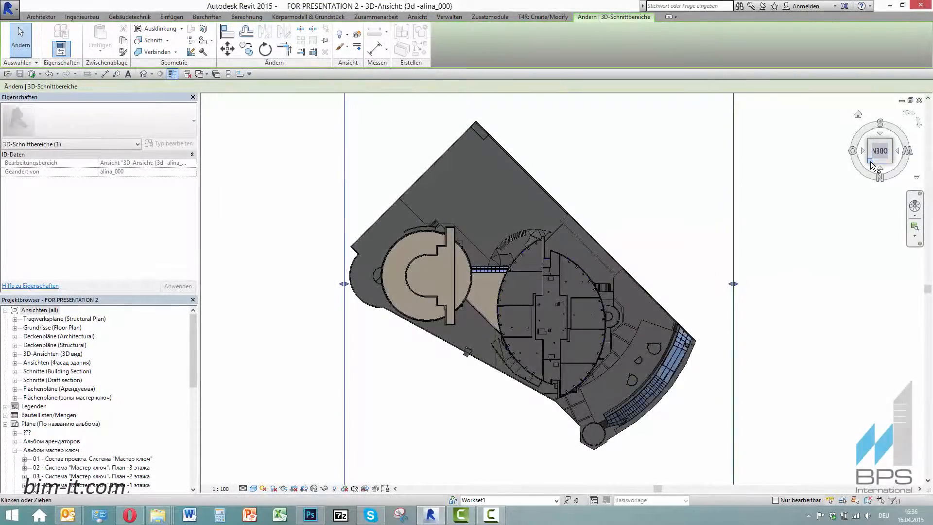
Orbit the sectioned 3D building model to view the whole site from above
{"action": "left_click_drag", "start_coordinate": [880, 149], "coordinate": [568, 381]}
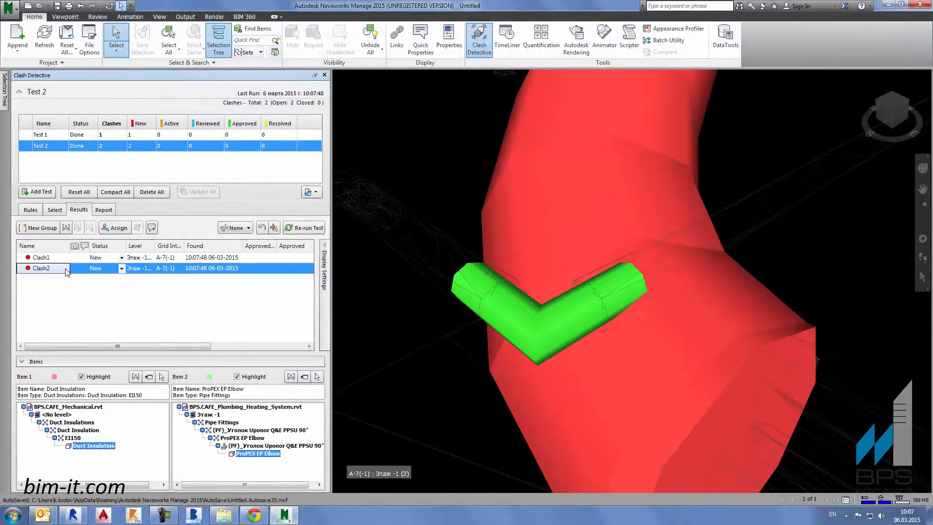
Select Clash2 in Test 2 results to show the ProPEX elbow through duct insulation
{"action": "left_click", "coordinate": [103, 209]}
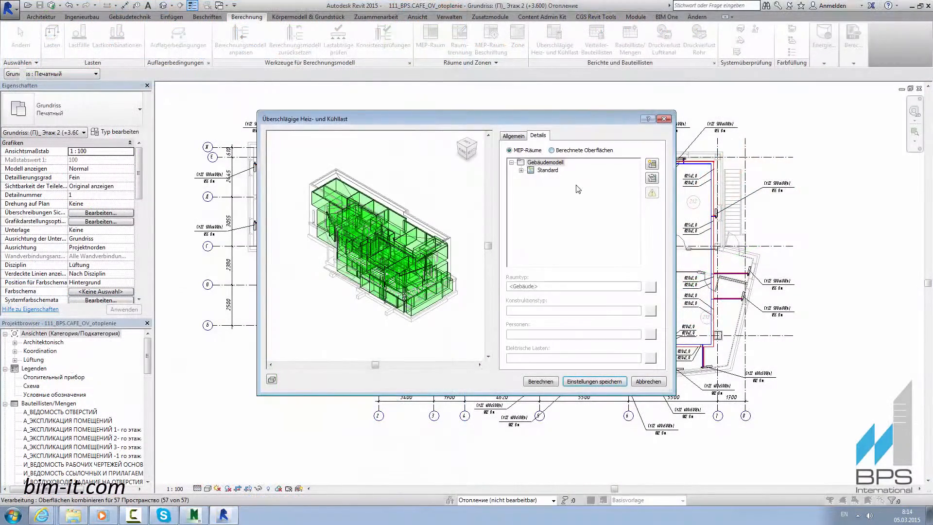
Show Analytical Surfaces in the Details tab and isolate 8 Пространство in the preview
{"action": "left_click", "coordinate": [552, 150]}
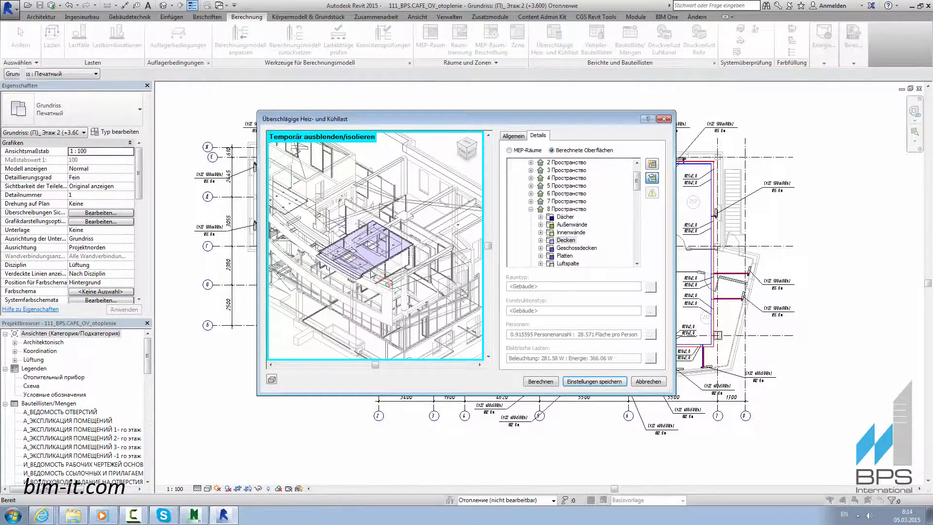
{"action": "left_click", "coordinate": [564, 209]}
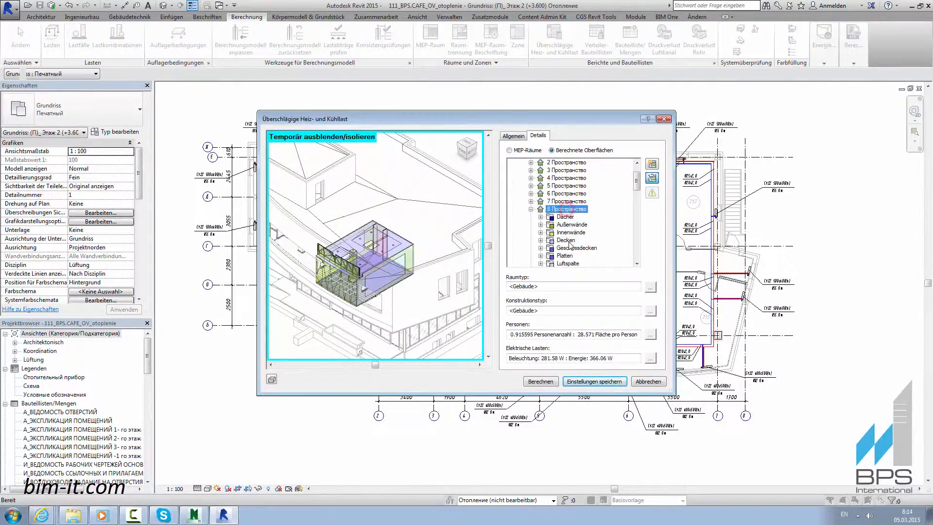